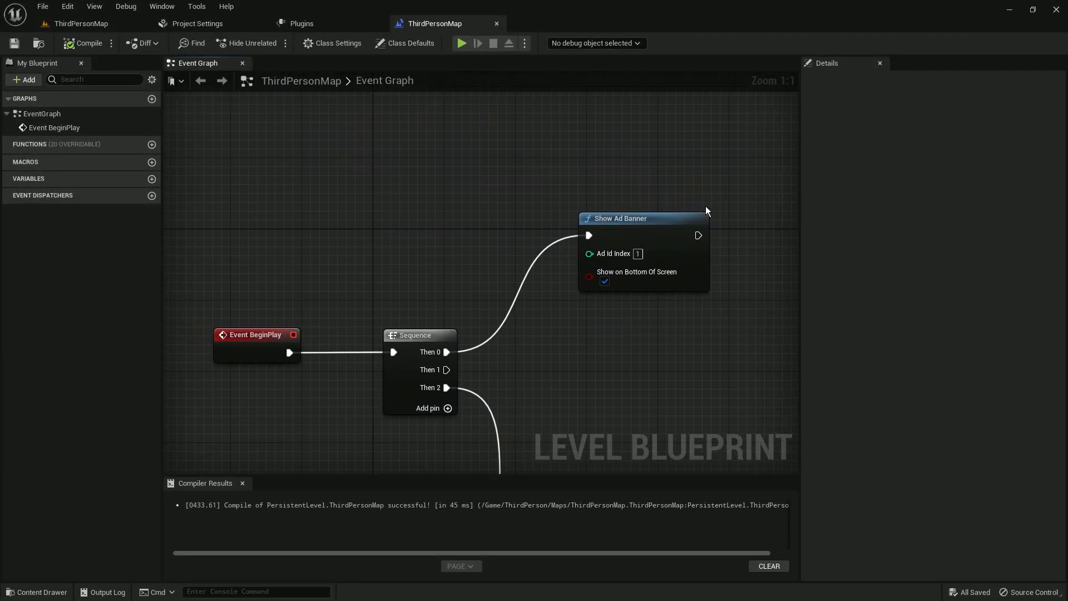
- Add com.android.vending.BILLING as an extra Android permission in Advanced APK Packaging
left_click(198, 24)
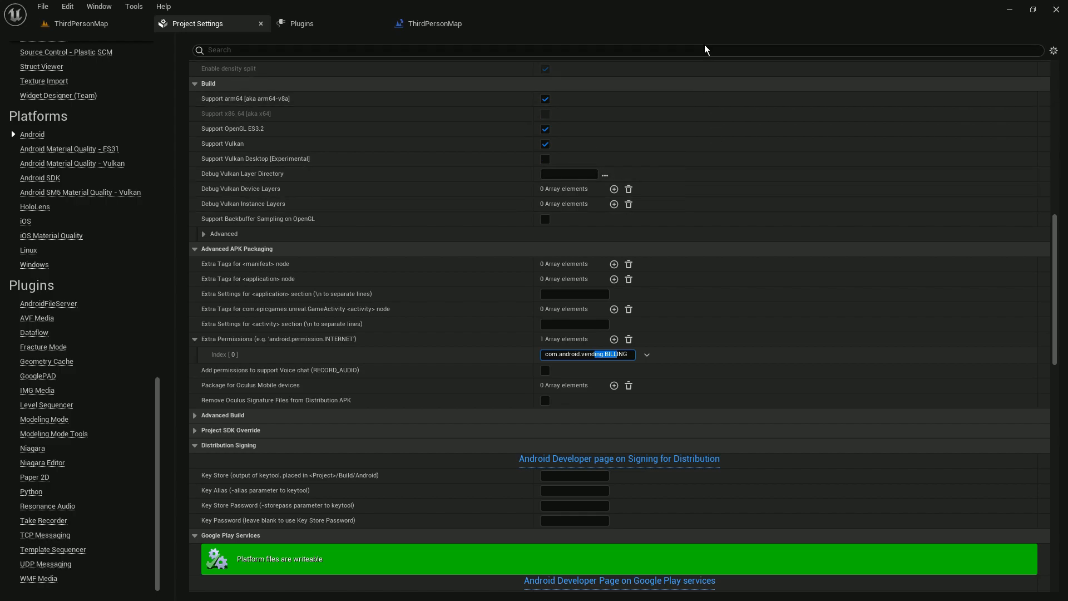